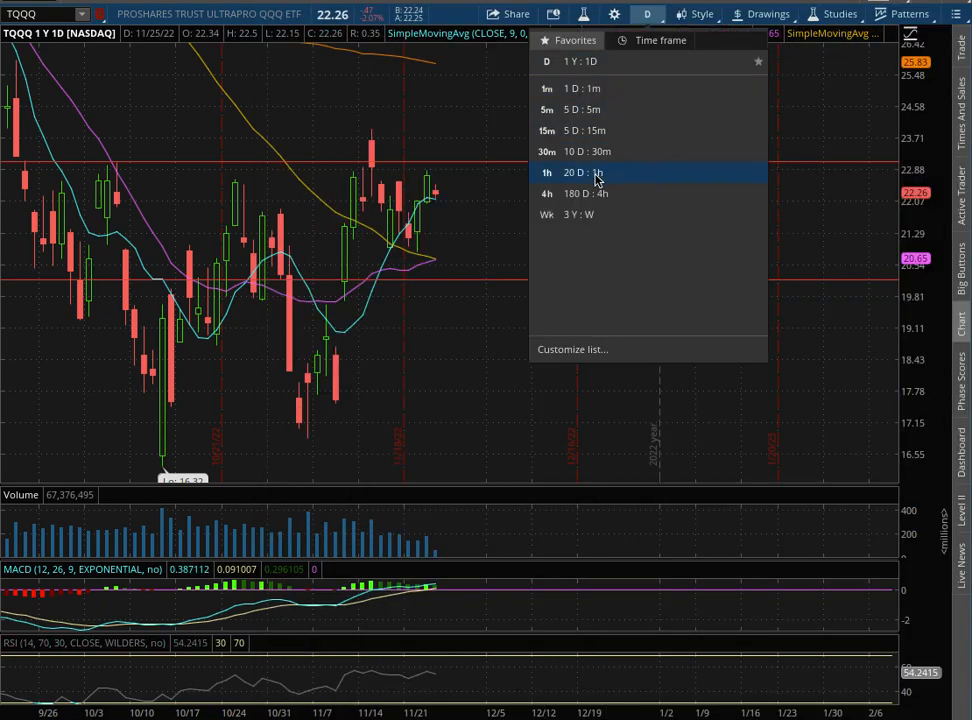
View SQQQ at 180 D : 4h, then return the chart to 1 Y : 1D.
click(578, 172)
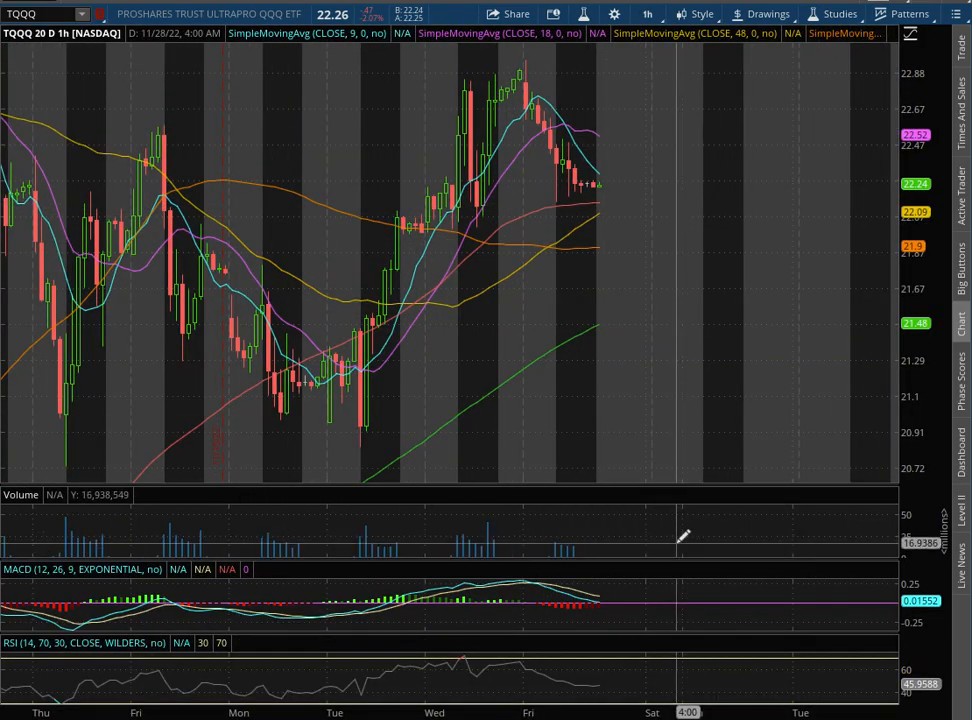
click(648, 12)
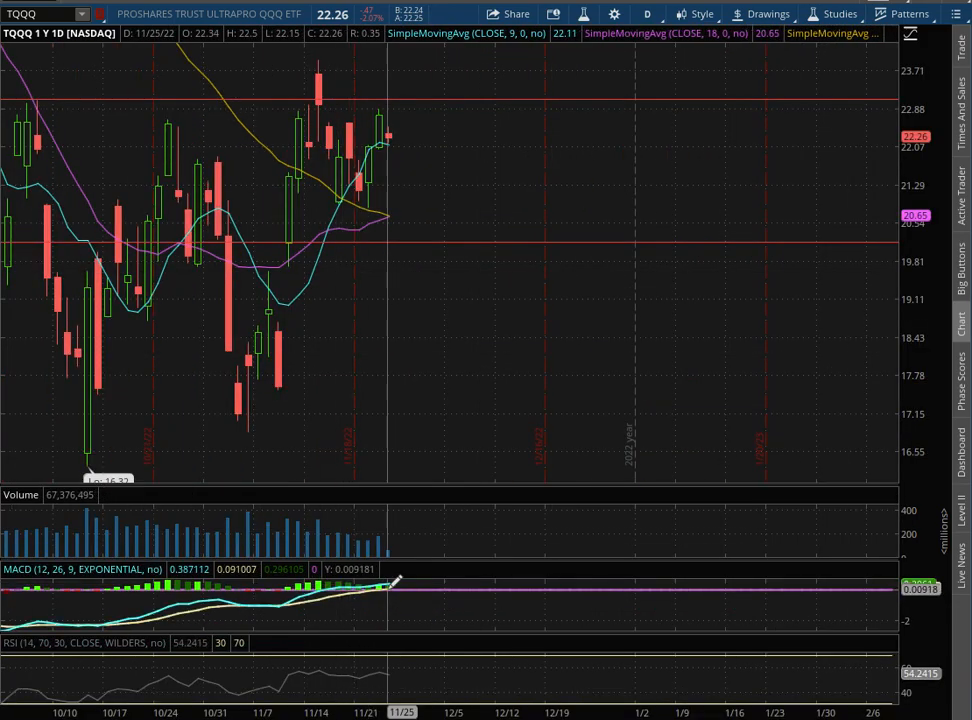
mouse_move(244, 220)
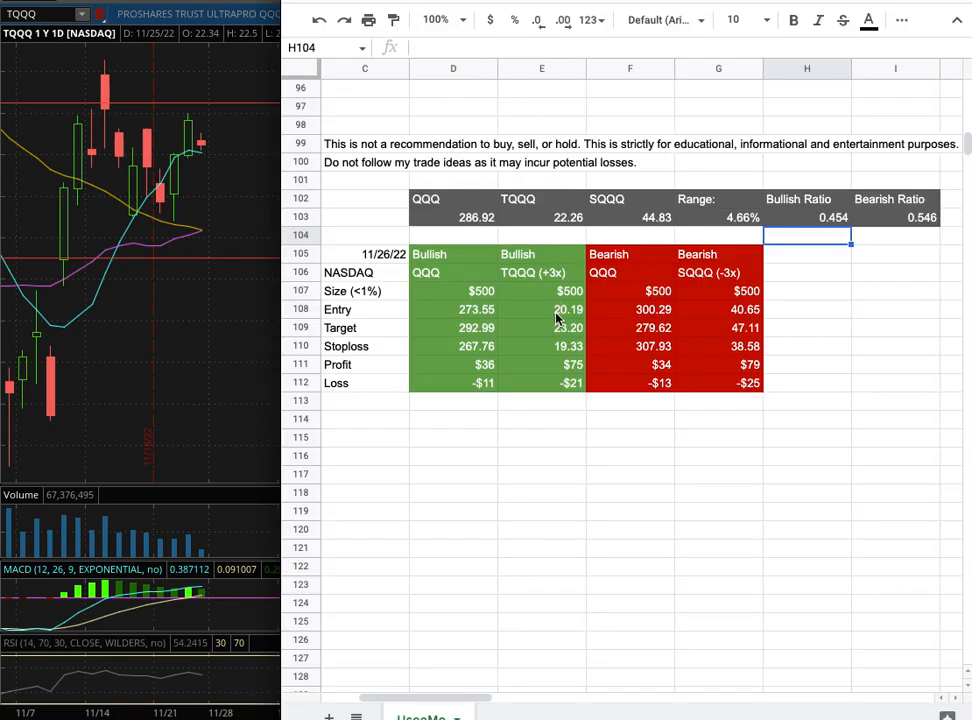
mouse_move(564, 320)
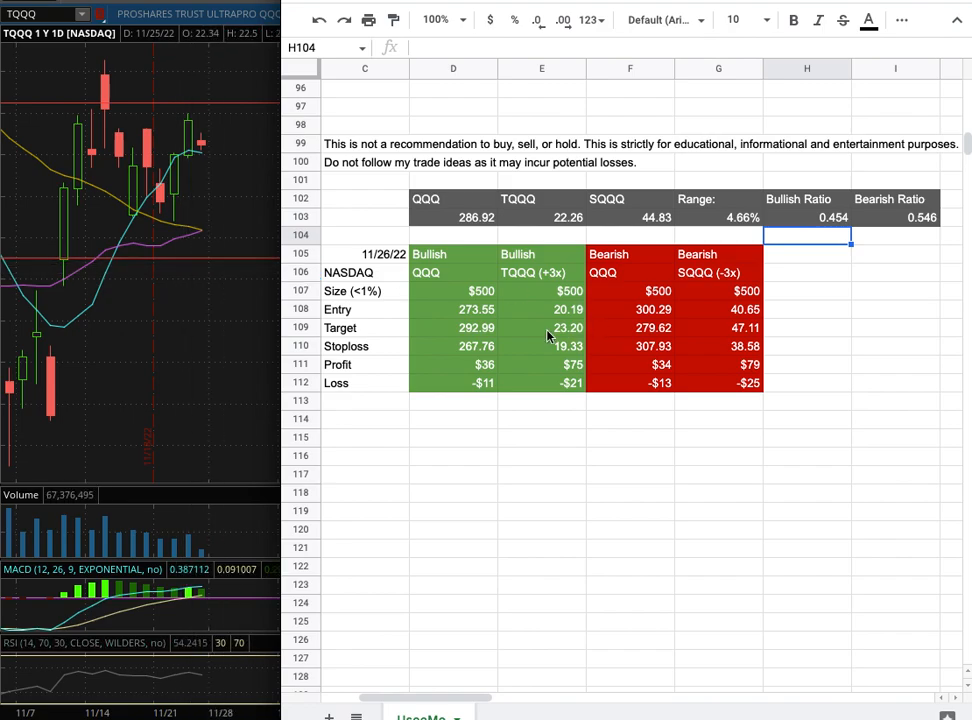
mouse_move(568, 336)
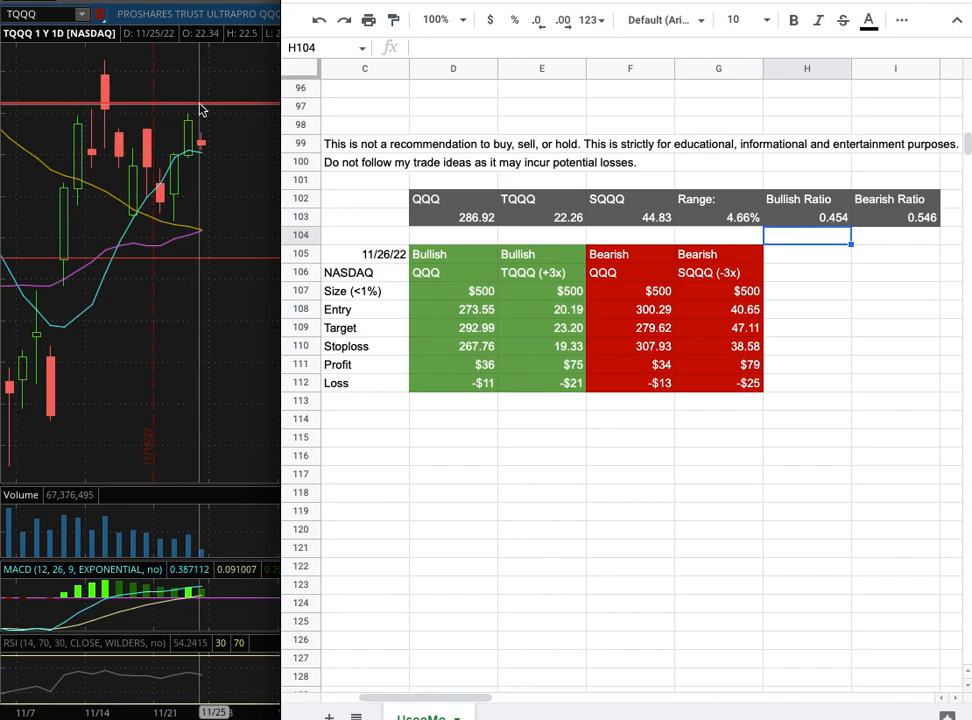
mouse_move(558, 360)
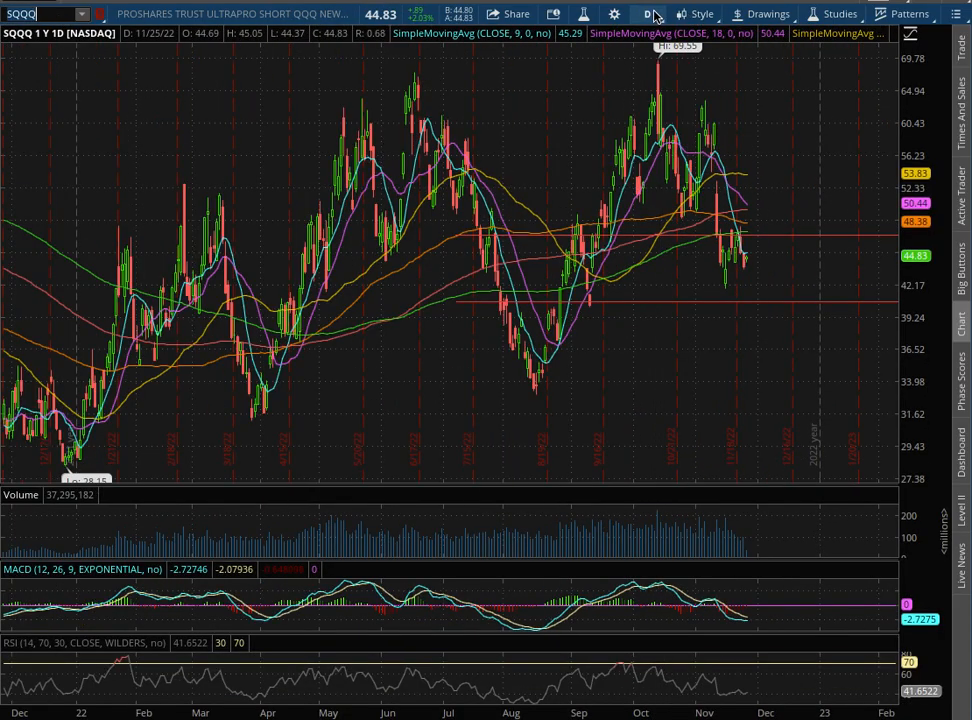
click(648, 14)
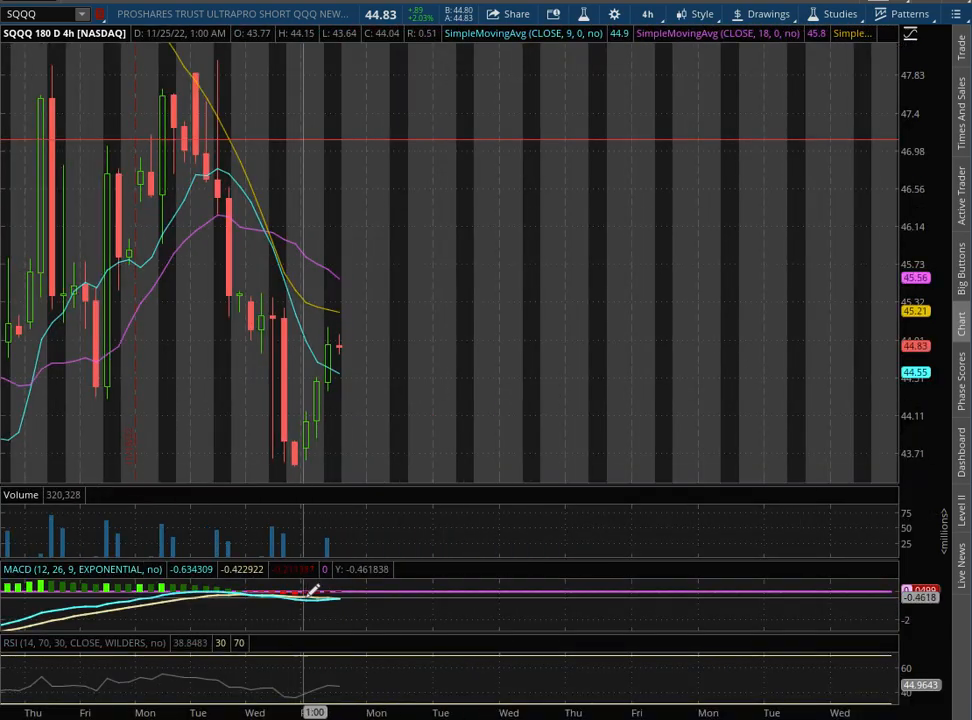
click(648, 12)
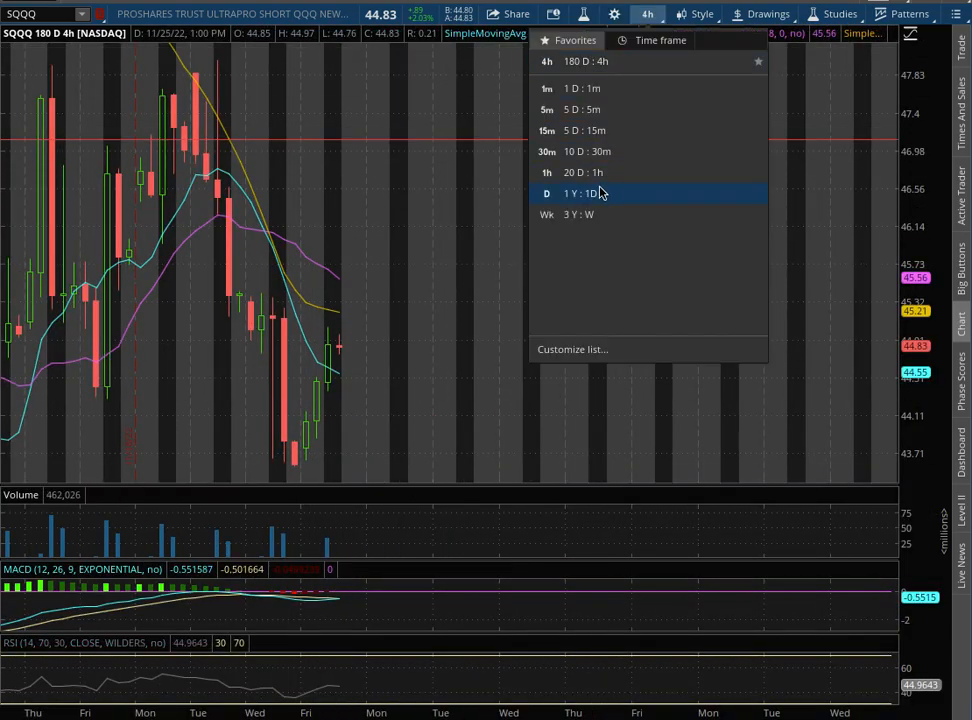
click(584, 192)
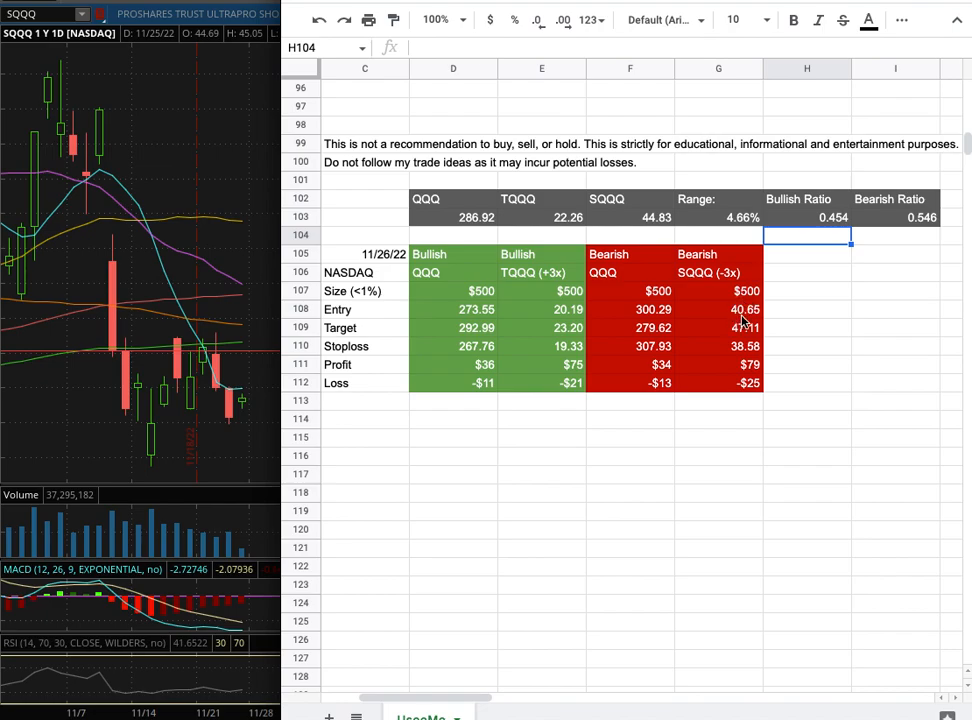
mouse_move(744, 330)
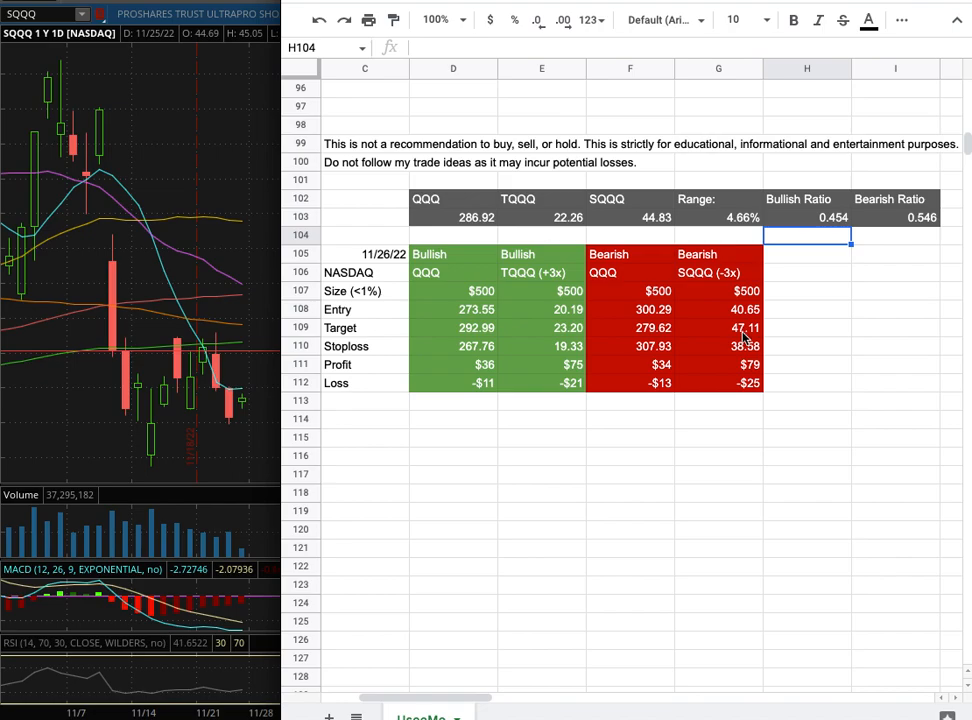
mouse_move(748, 338)
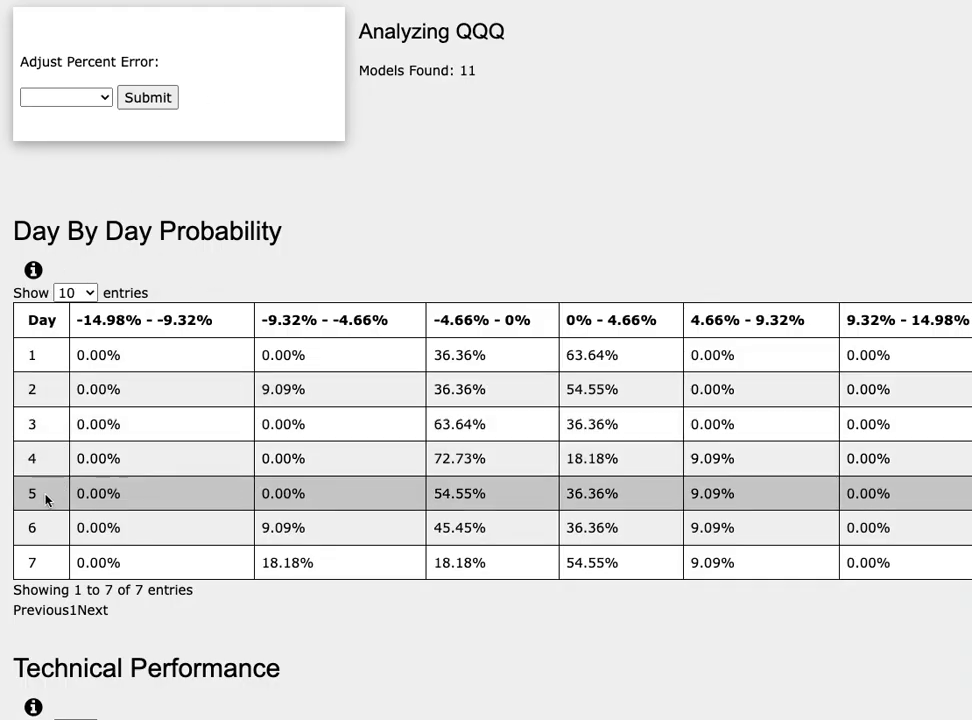
mouse_move(570, 170)
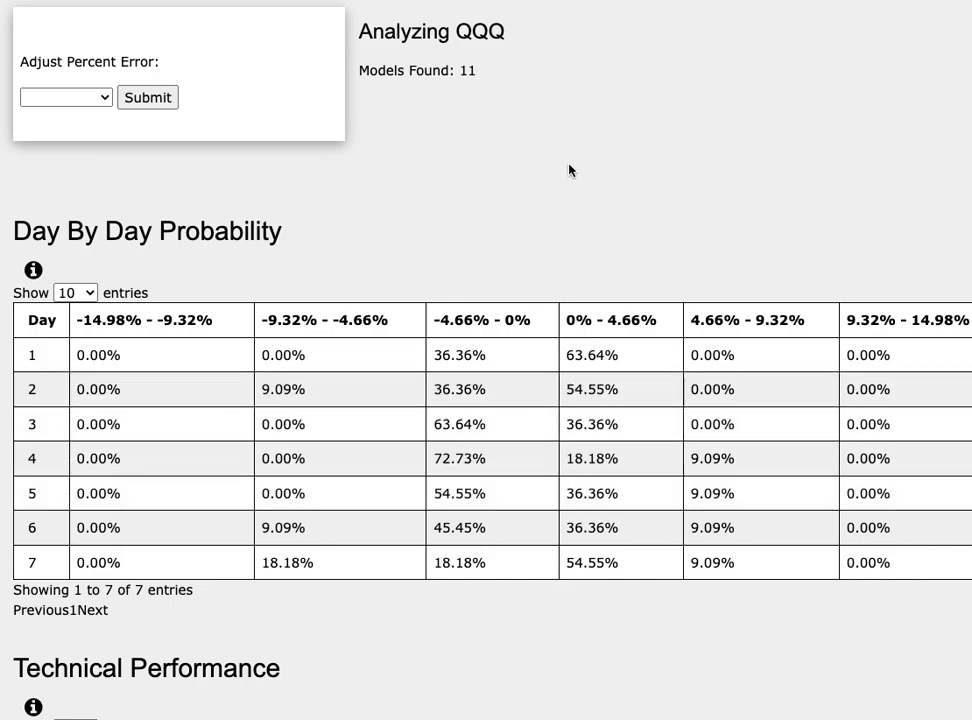
mouse_move(464, 48)
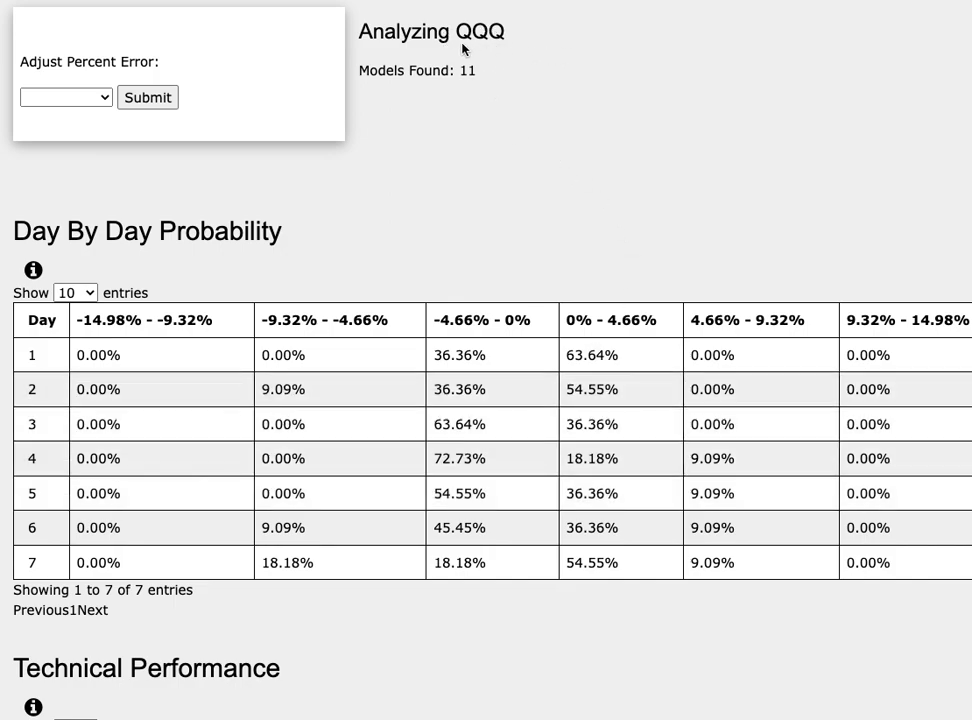
mouse_move(470, 50)
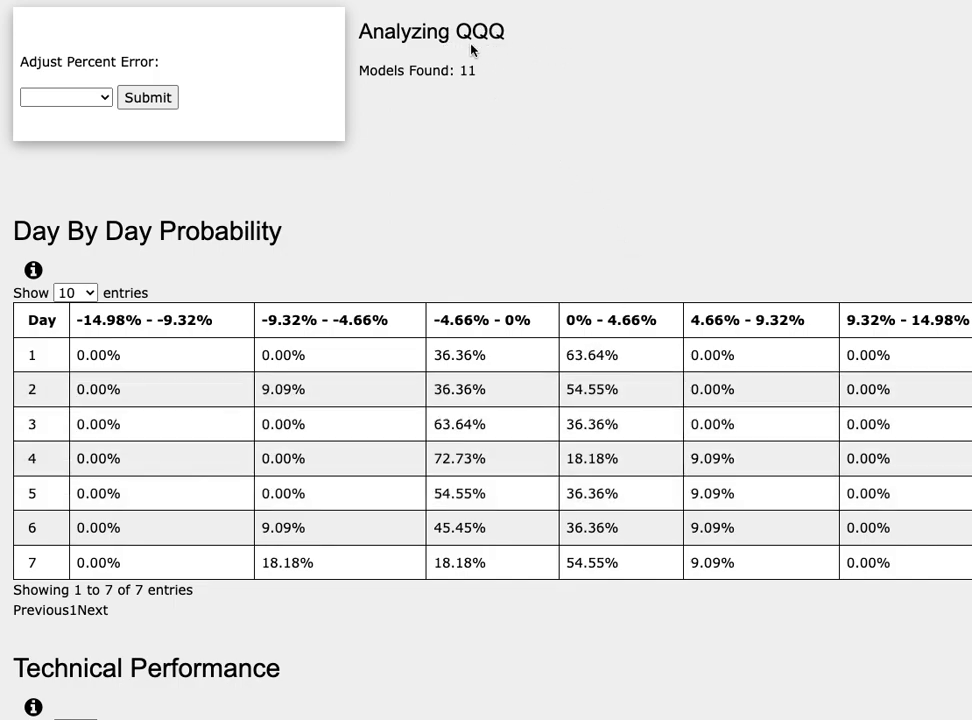
mouse_move(490, 52)
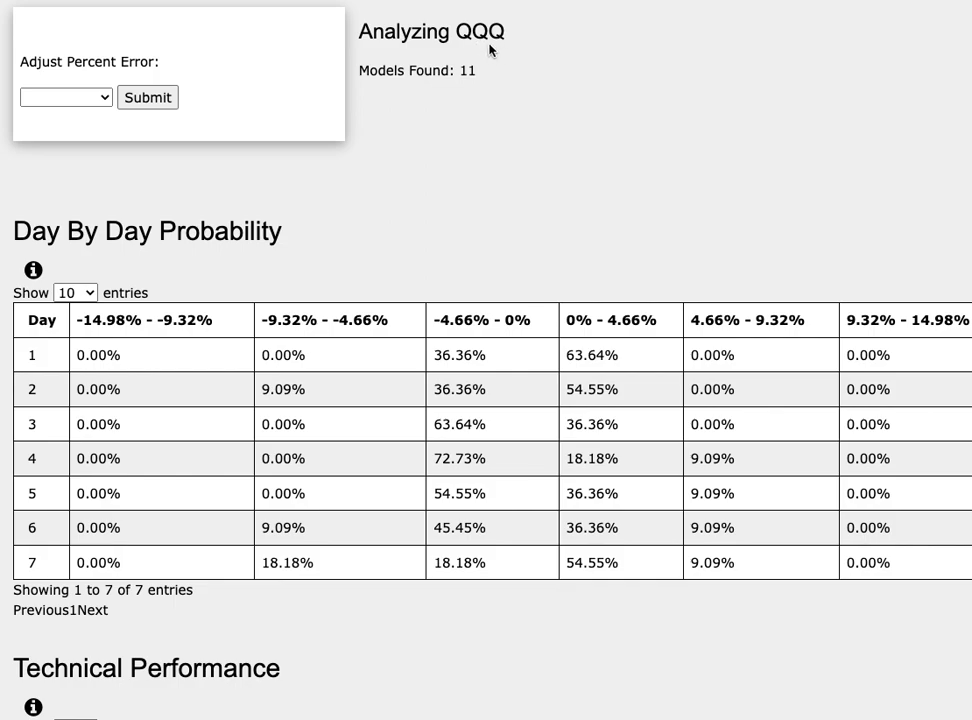
mouse_move(500, 48)
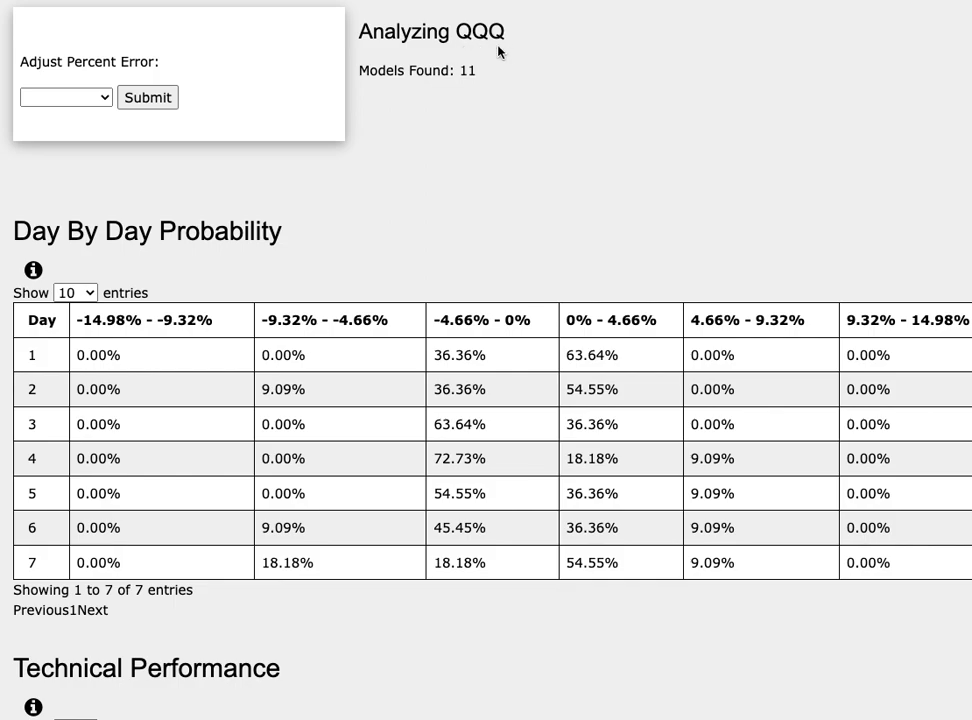
mouse_move(478, 52)
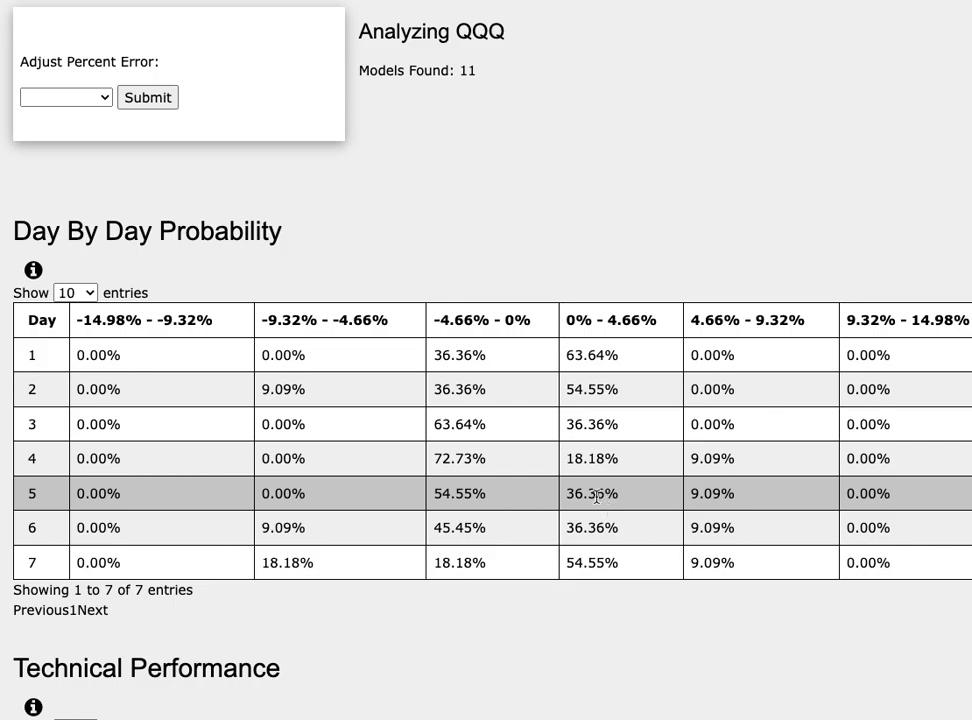
mouse_move(606, 458)
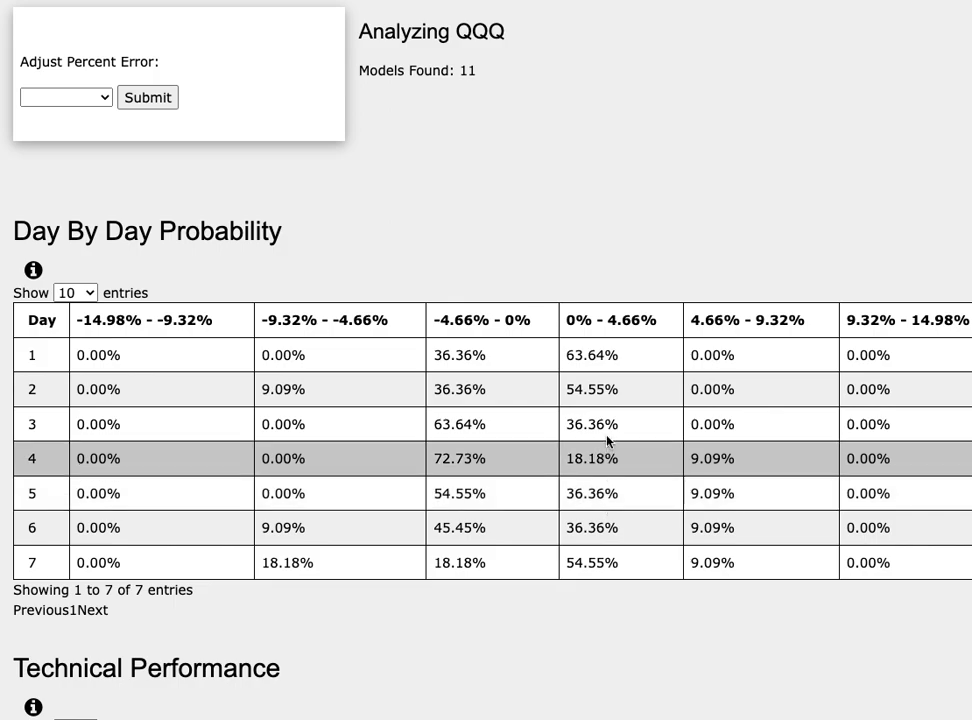
mouse_move(644, 336)
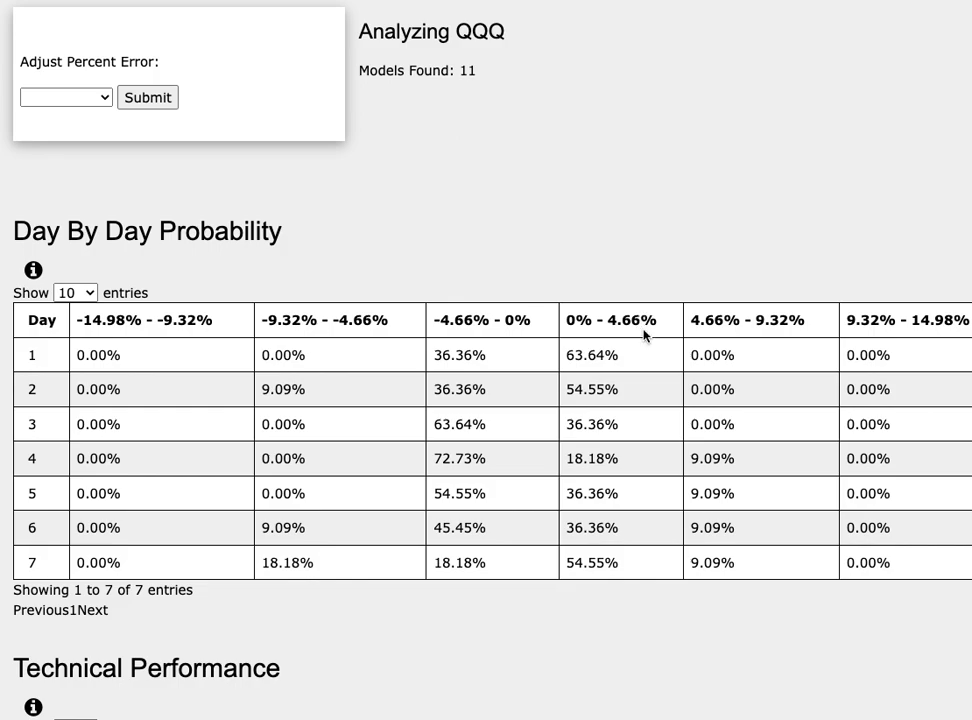